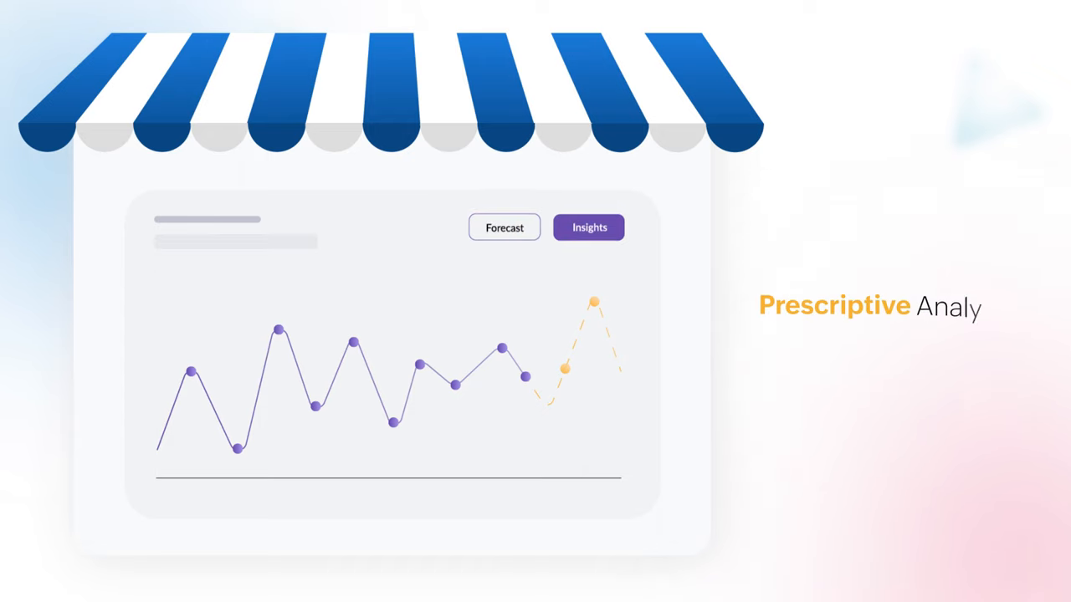
- Open the insights panel beside the narrowed forecast chart under the 'Prescriptive Analytics' title
left_click(589, 227)
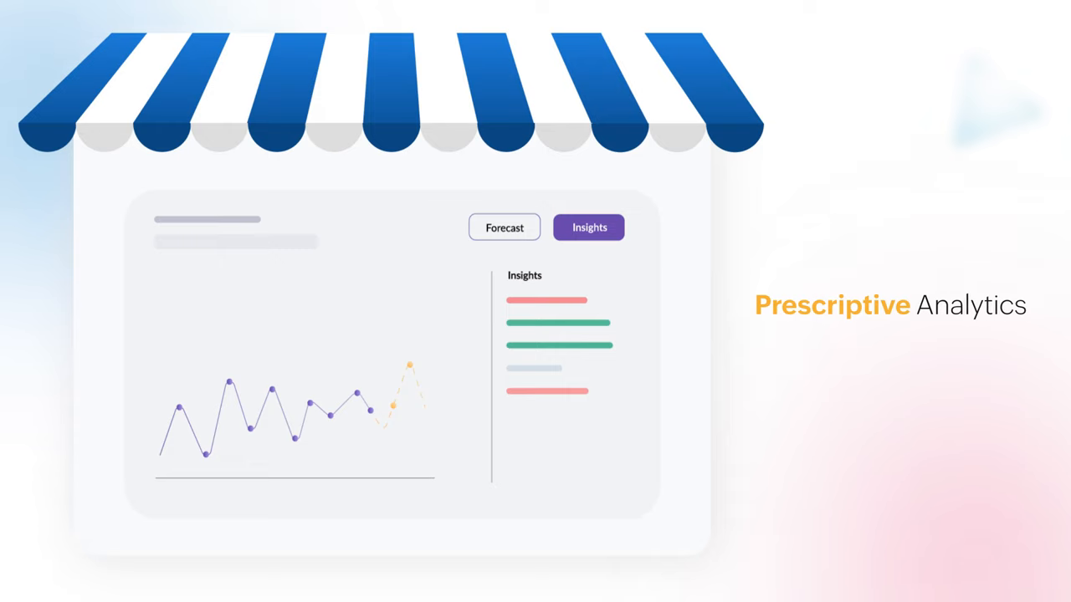